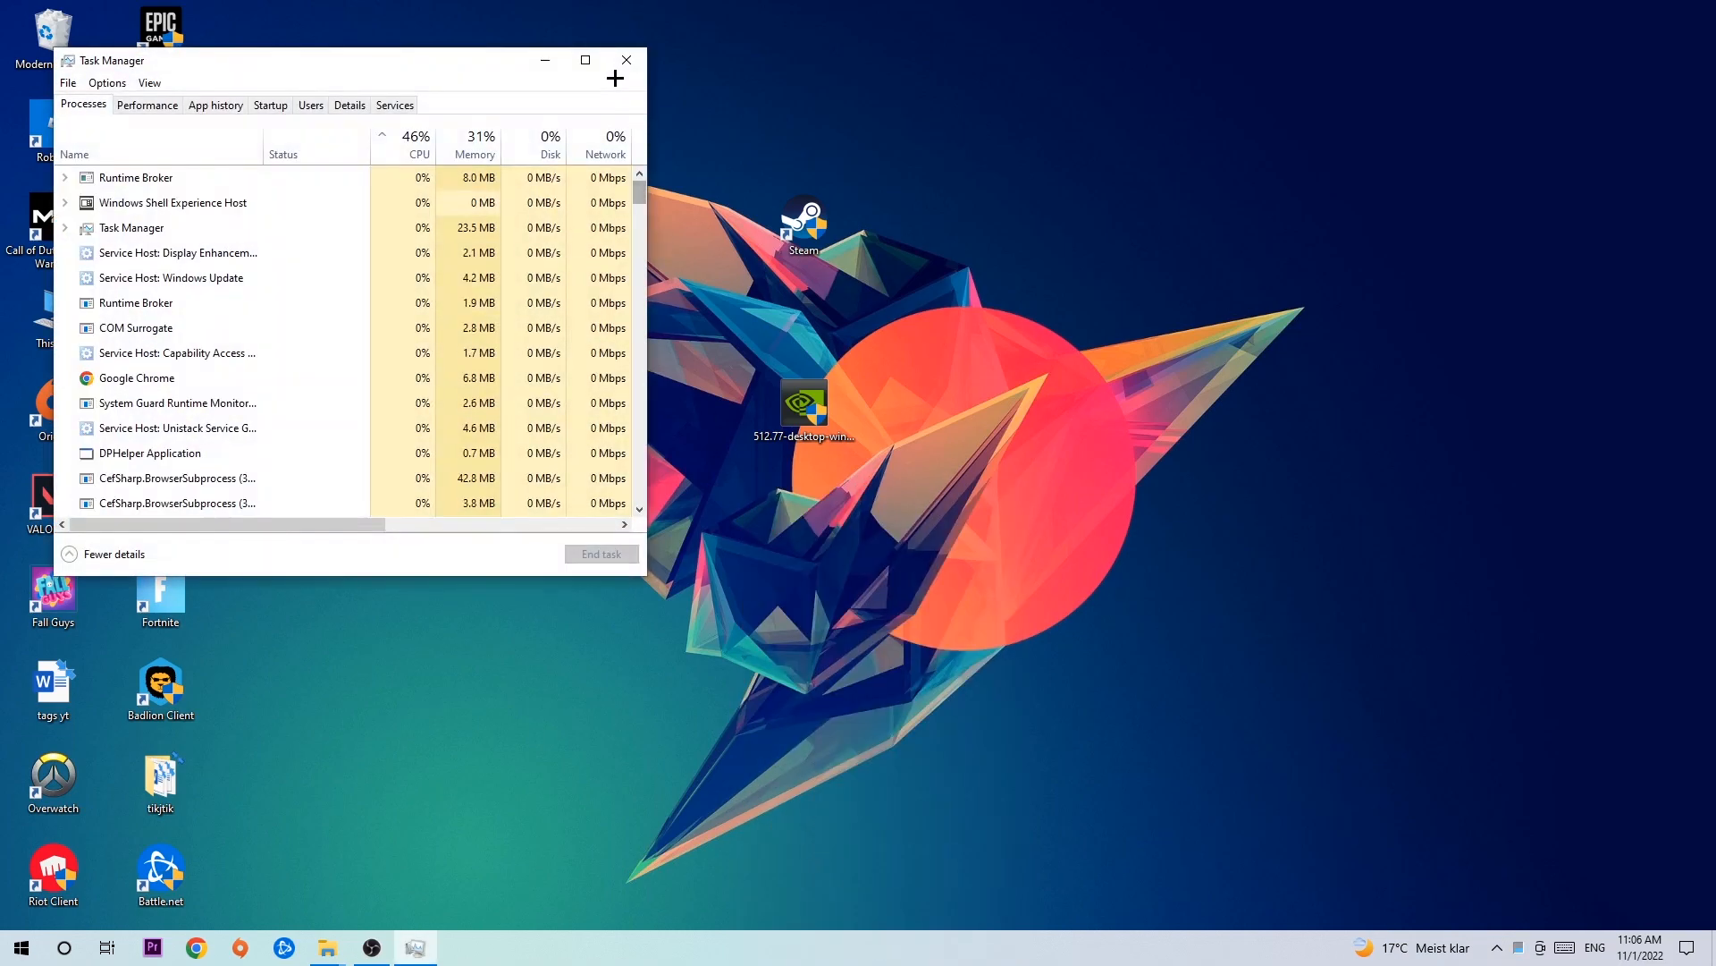
Step: Close Task Manager from its title bar, returning to the desktop
left_click(626, 59)
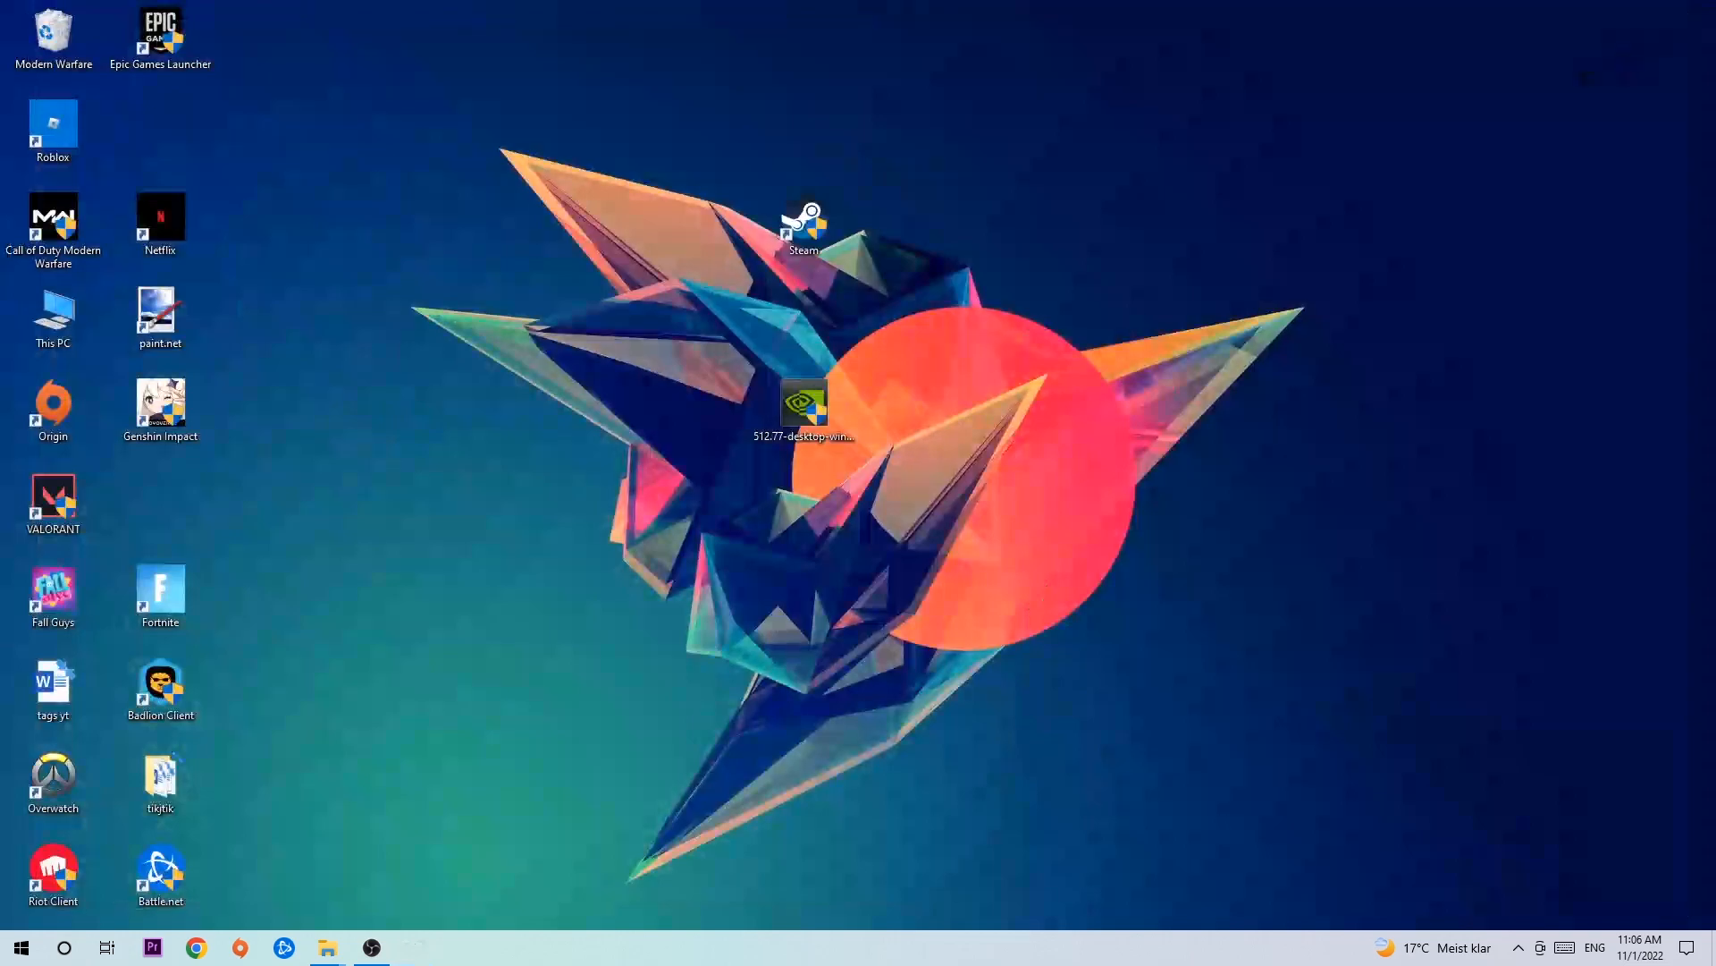
Step: Drag the Steam shortcut rightward on the desktop to a spot above the orange sun
left_click_drag(803, 226, 1017, 318)
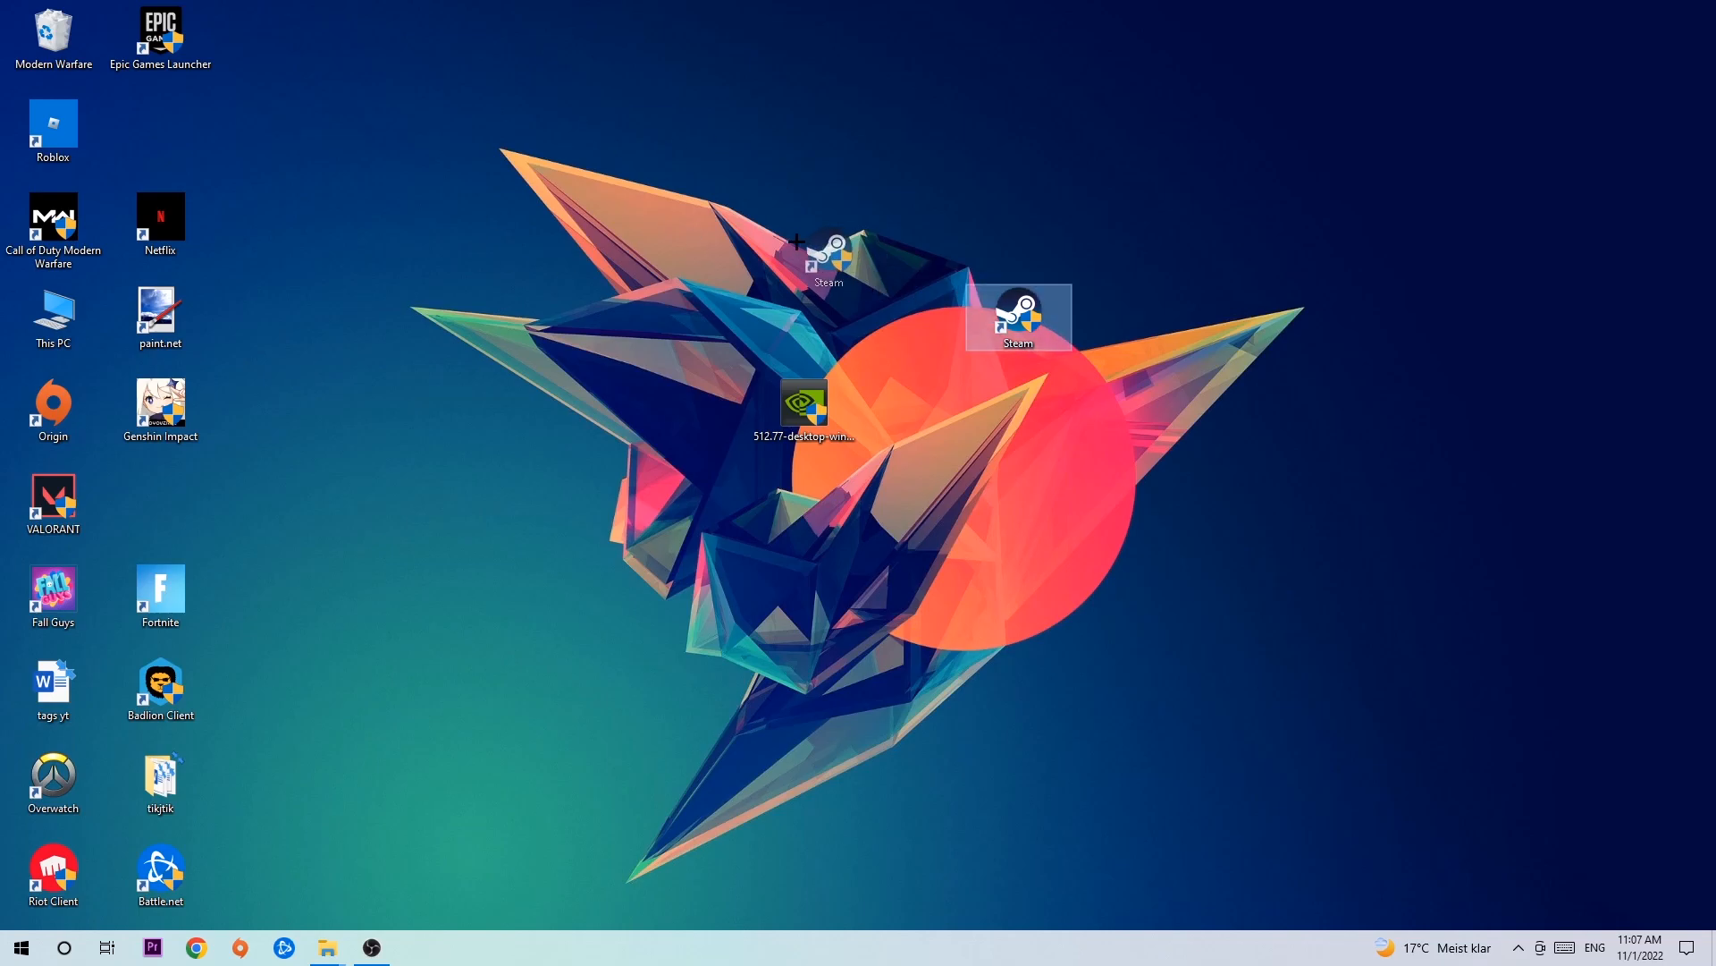